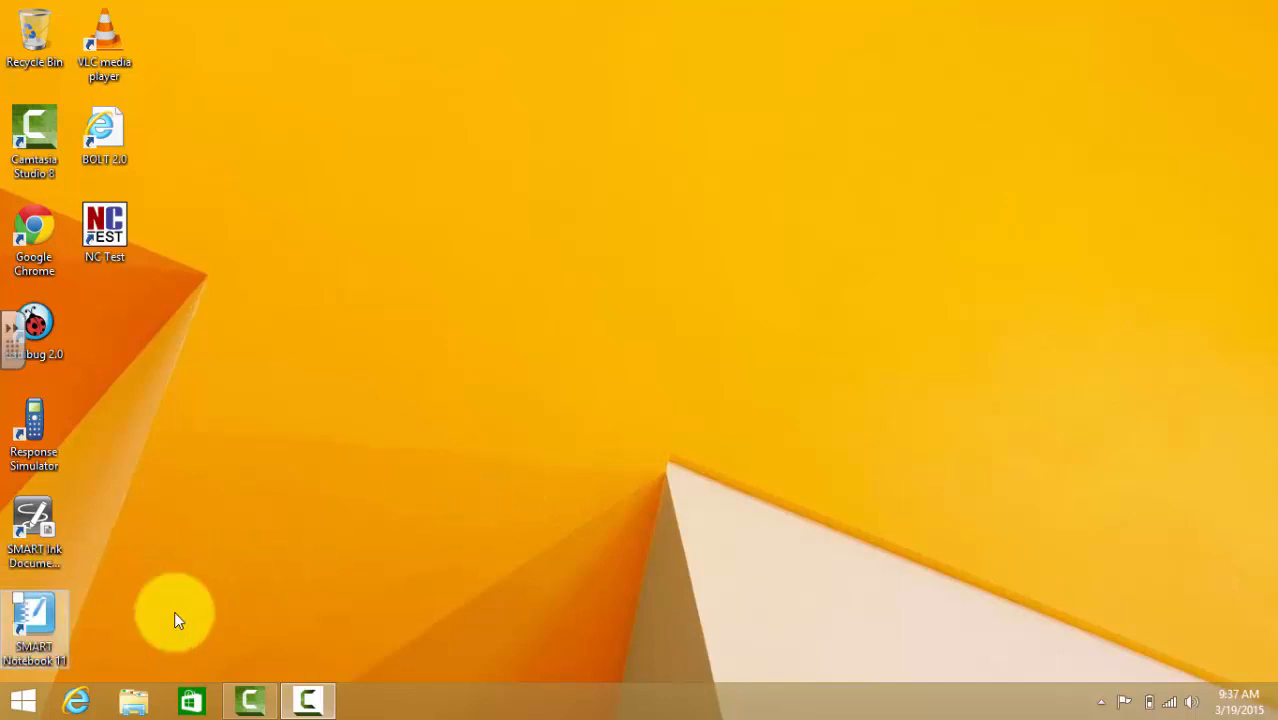
{"action": "mouse_move", "coordinate": [220, 616]}
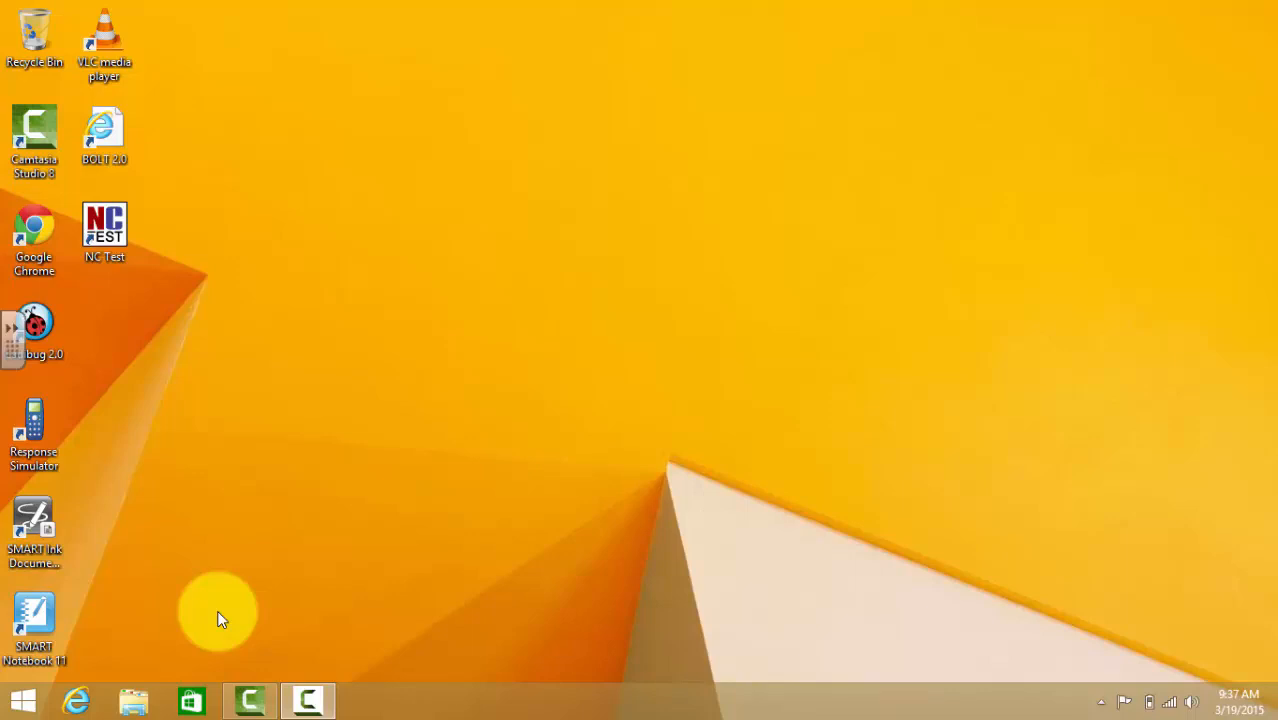
{"action": "mouse_move", "coordinate": [100, 616]}
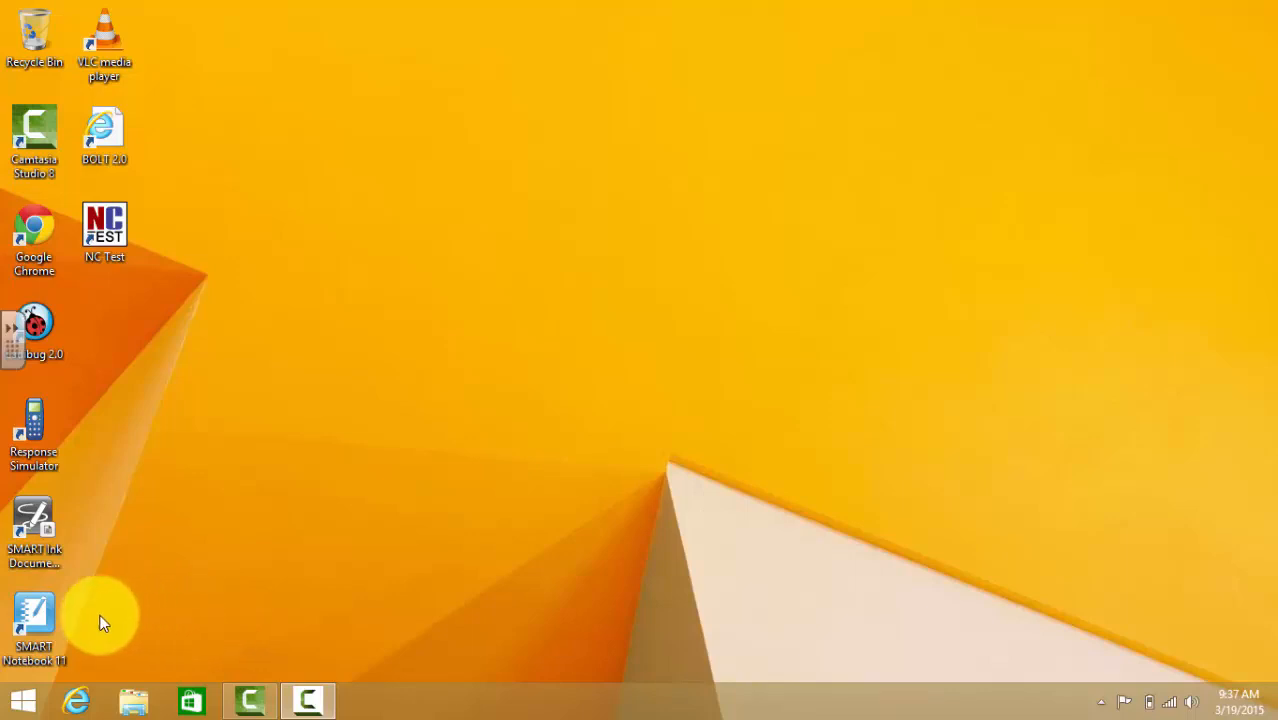
Launch SMART Notebook from its desktop shortcut, opening a blank untitled page.
{"action": "left_click", "coordinate": [34, 616]}
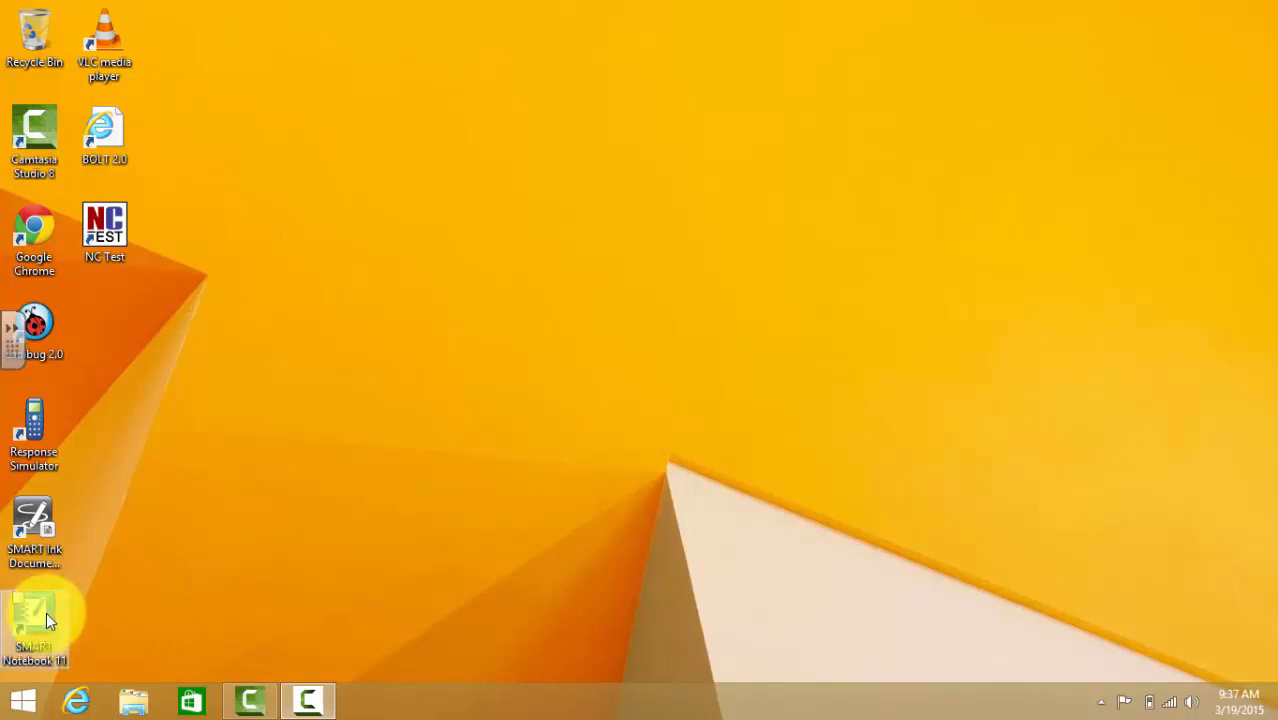
{"action": "double_click", "coordinate": [34, 620]}
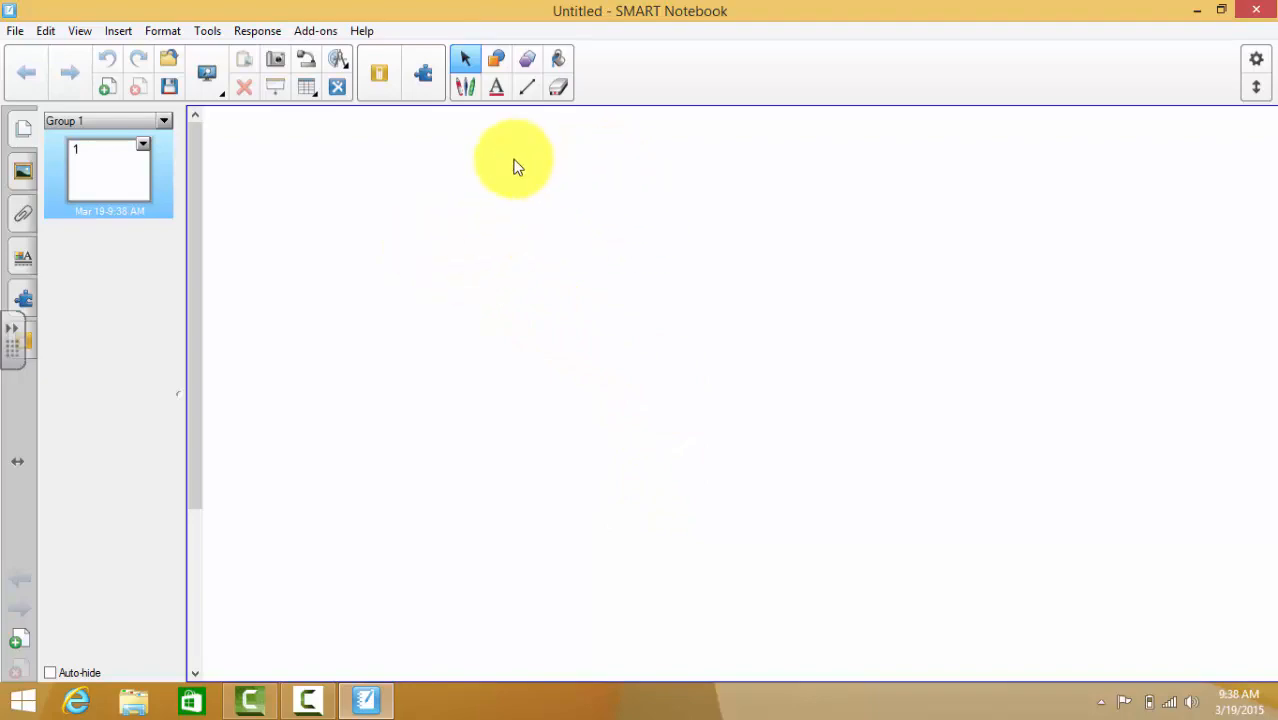
Open the SMART Notebook 11.4 Tutorial from the Help menu to its Welcome page.
{"action": "left_click", "coordinate": [362, 30]}
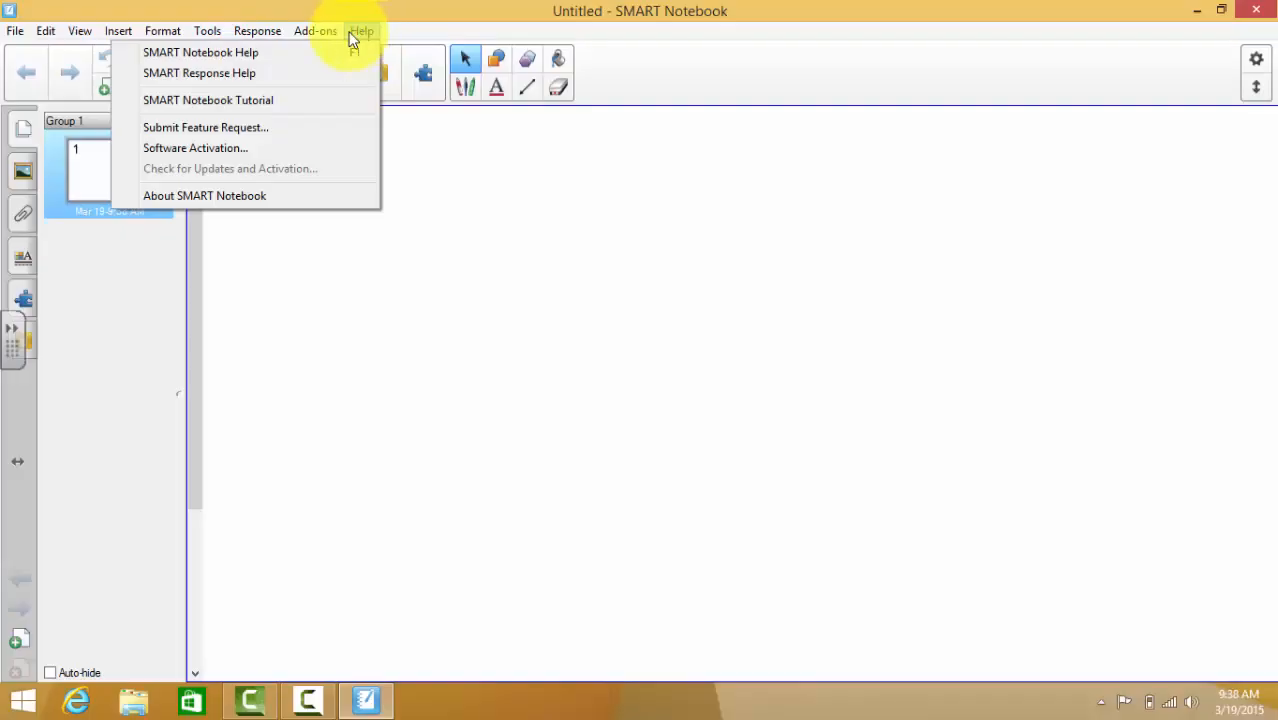
{"action": "mouse_move", "coordinate": [236, 208]}
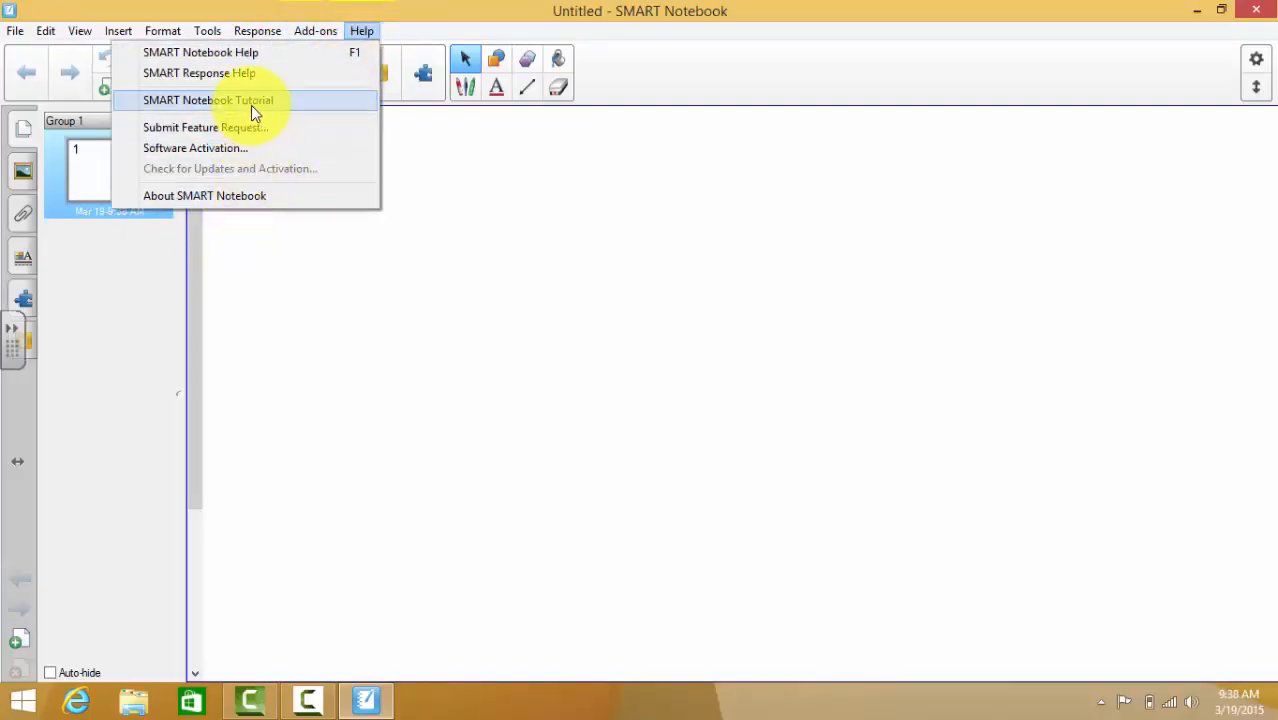
{"action": "left_click", "coordinate": [208, 100]}
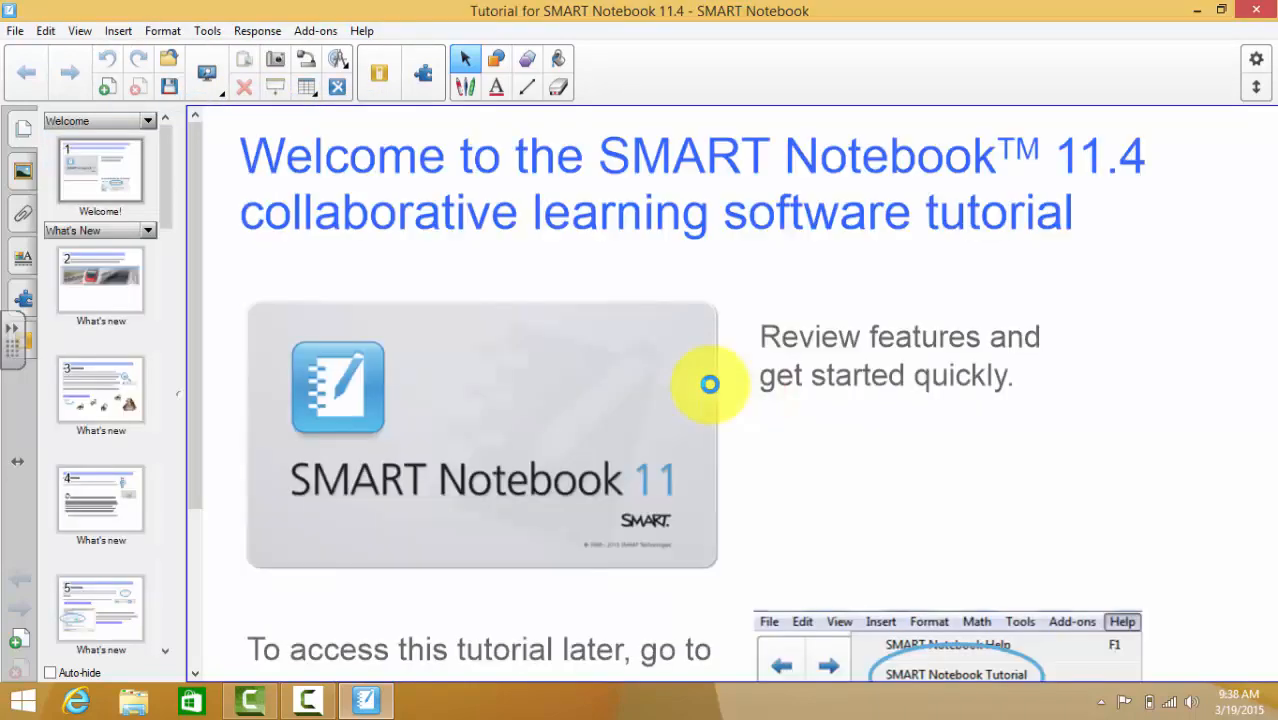
{"action": "left_click", "coordinate": [100, 170]}
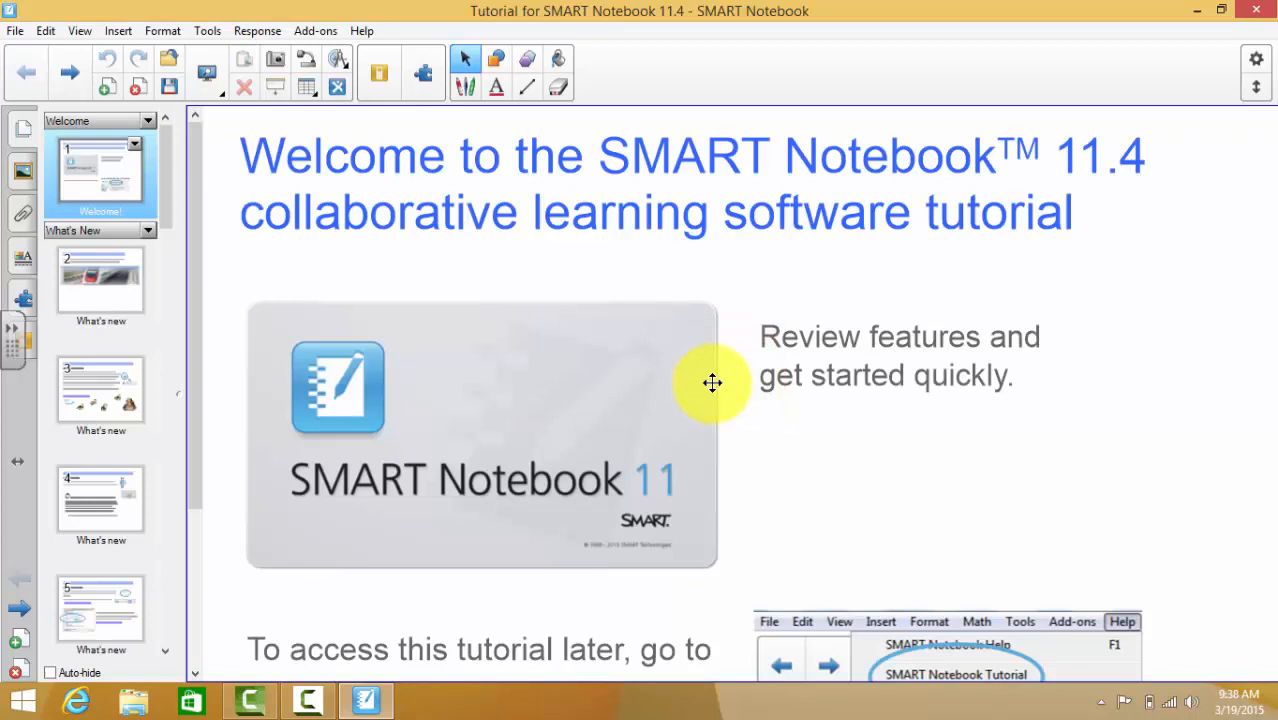